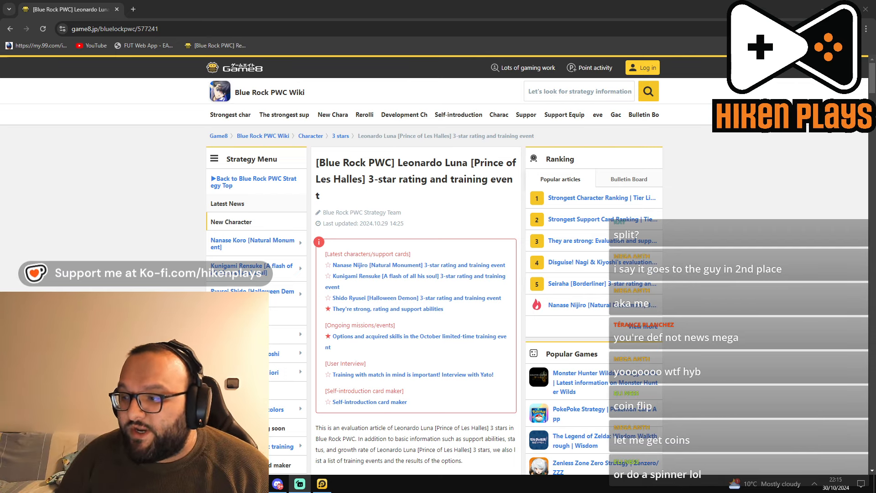
# Step: Scroll past the table of contents to Luna's Character Basic Information and Base Stats tables
pyautogui.scroll(-3)
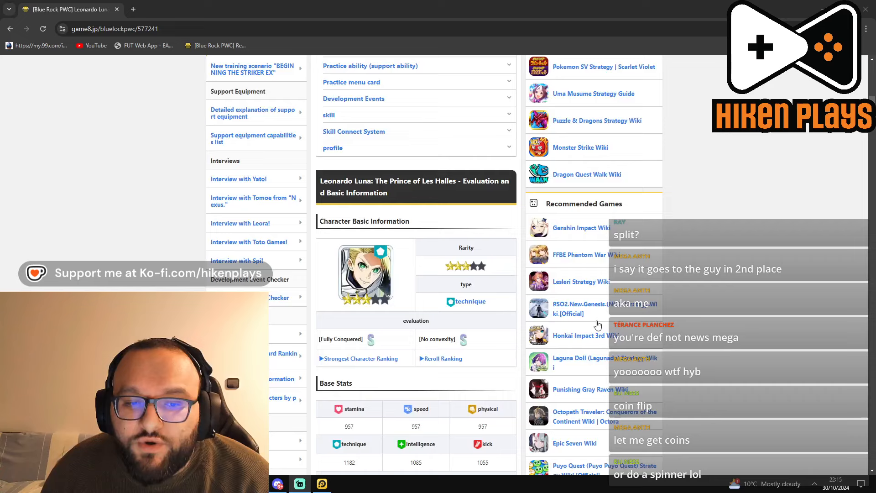
pyautogui.scroll(-3)
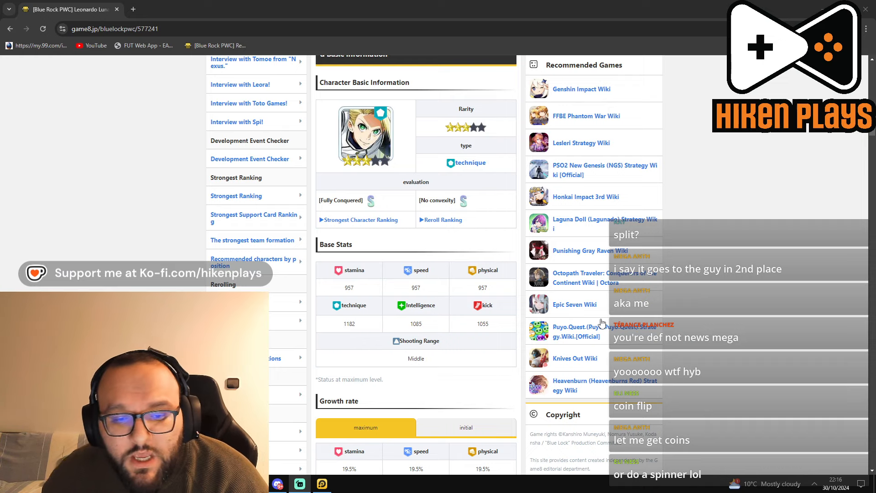
# Step: Scroll past the growth rate table to the Prince of Les Halles Practice Ability List
pyautogui.scroll(-3)
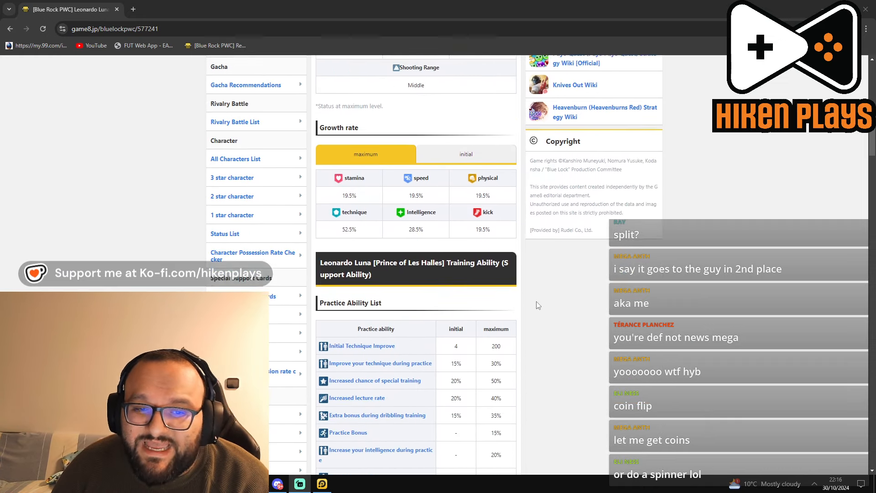
pyautogui.scroll(3)
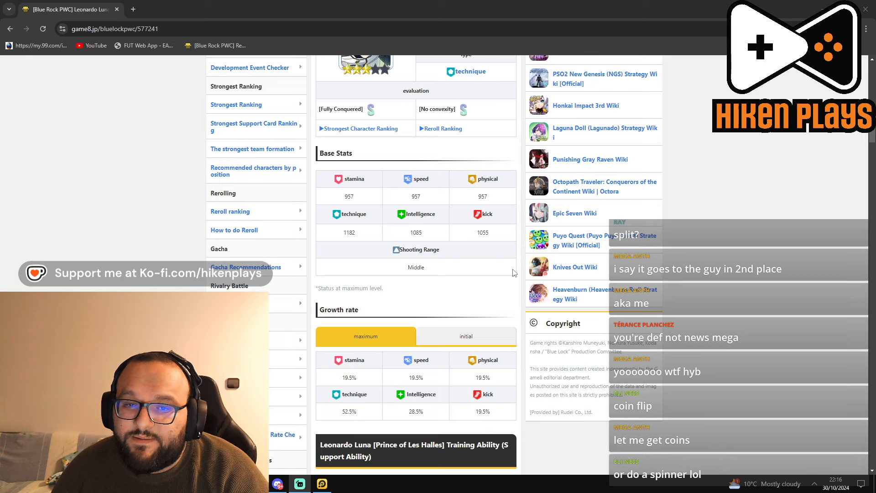
pyautogui.scroll(-3)
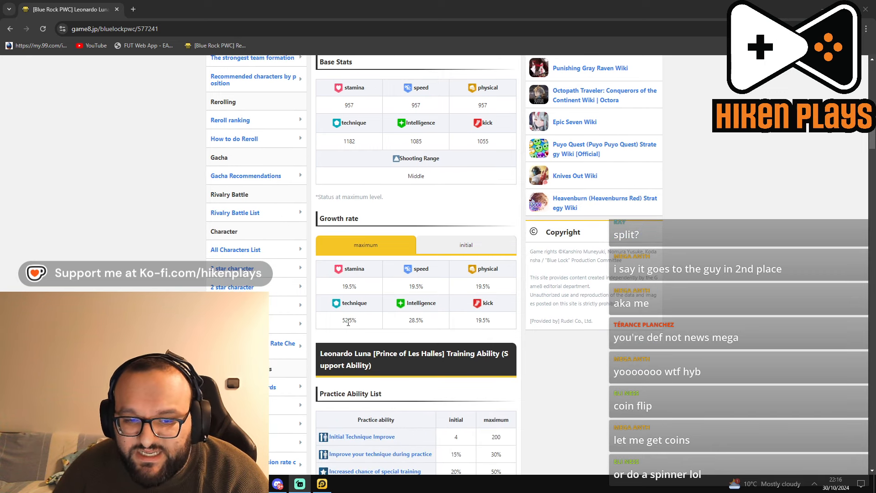
pyautogui.moveTo(447, 252)
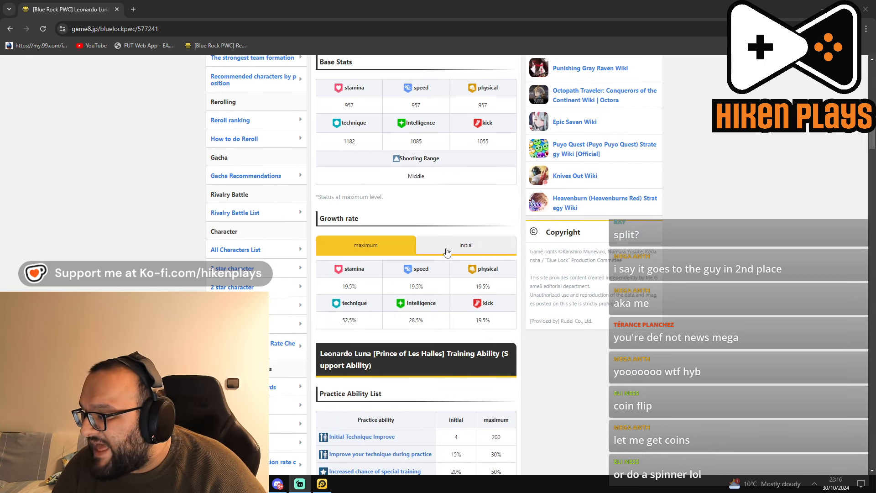
pyautogui.scroll(-3)
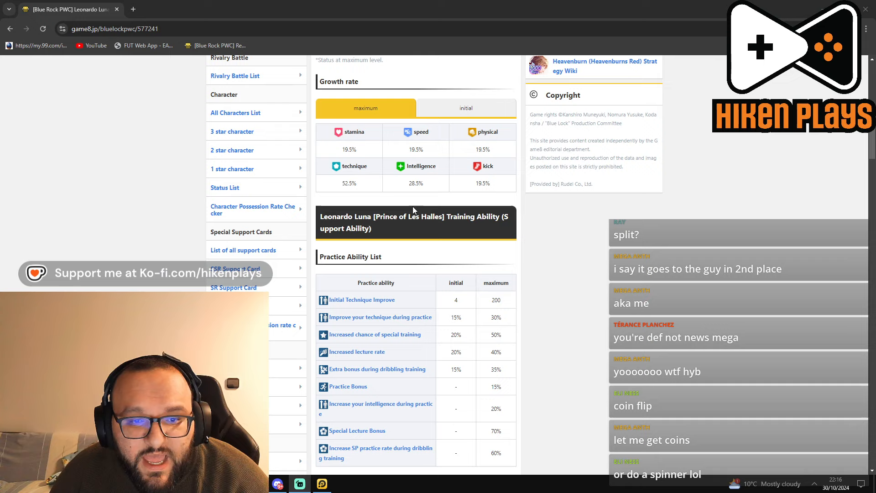
pyautogui.moveTo(542, 184)
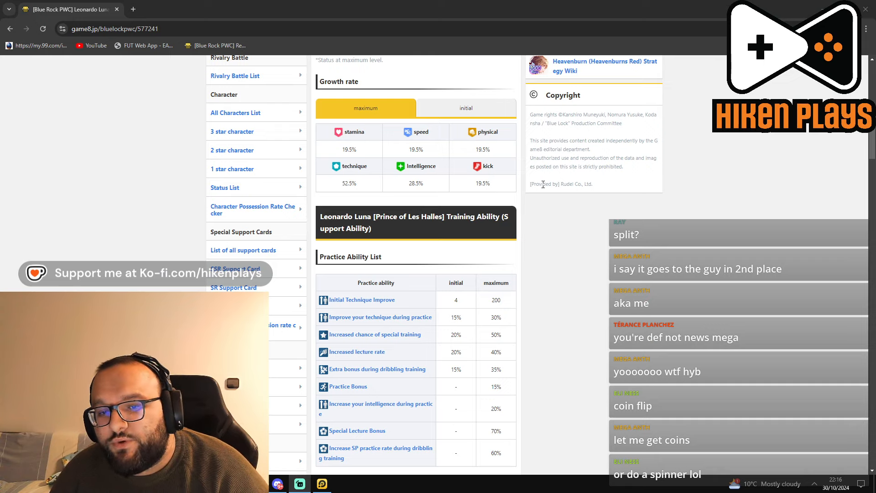
pyautogui.moveTo(596, 213)
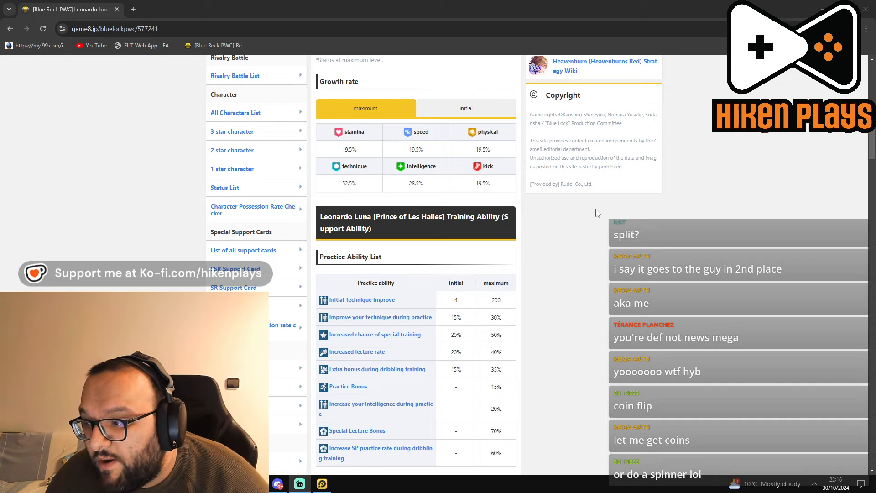
pyautogui.scroll(-3)
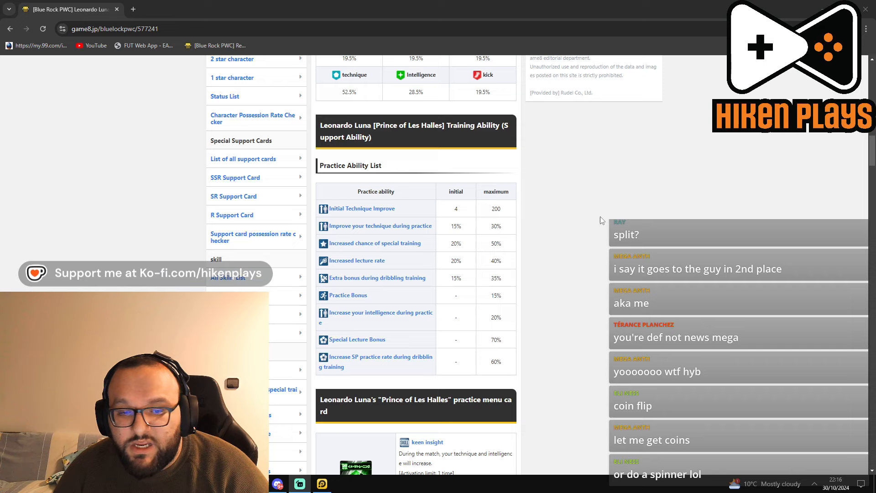
# Step: Highlight the Special Lecture Bonus maximum value of 70% in the Practice Ability List
pyautogui.scroll(-3)
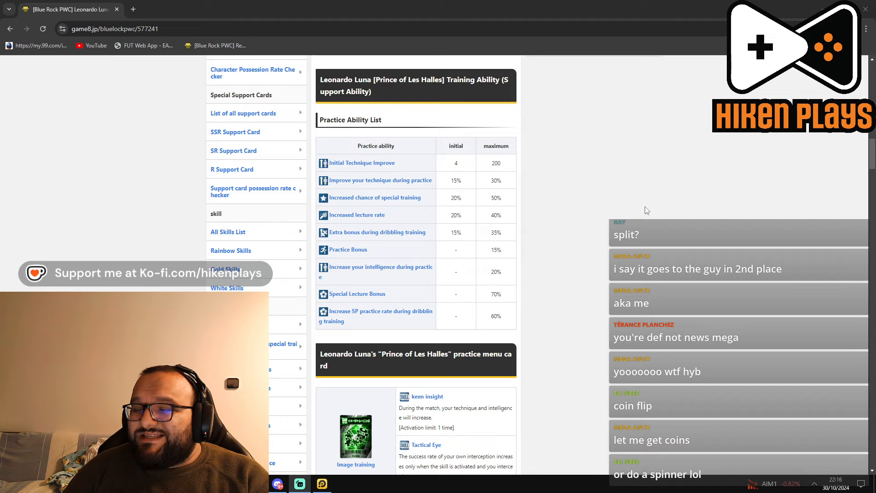
pyautogui.moveTo(639, 204)
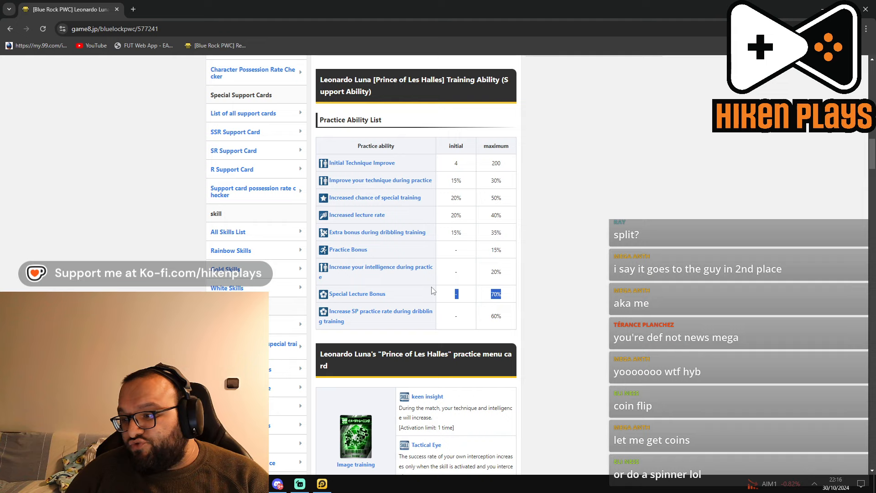
pyautogui.scroll(-3)
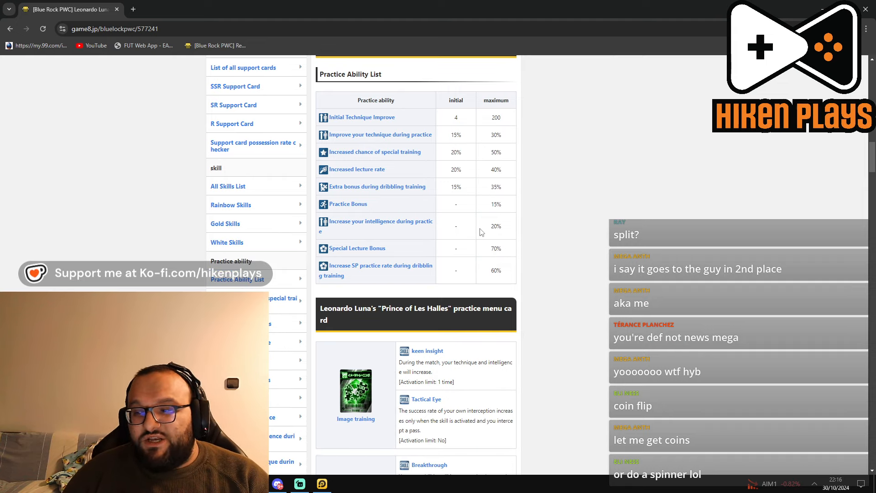
pyautogui.moveTo(497, 256)
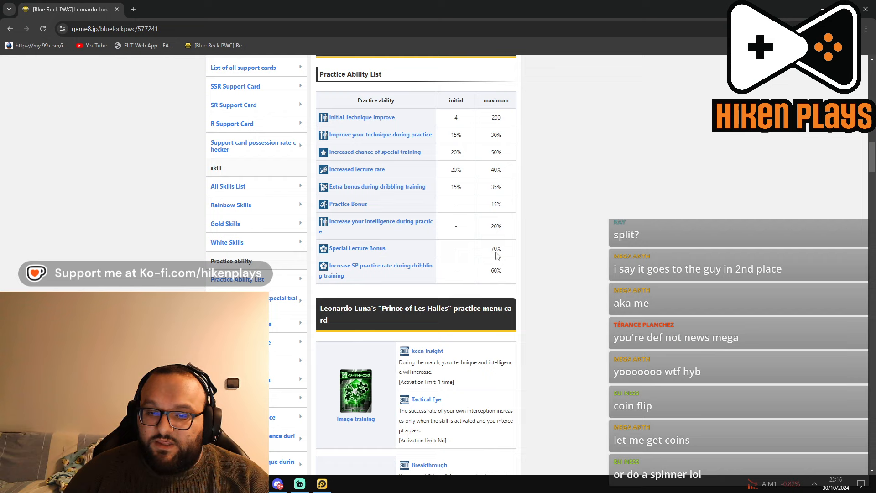
pyautogui.doubleClick(494, 249)
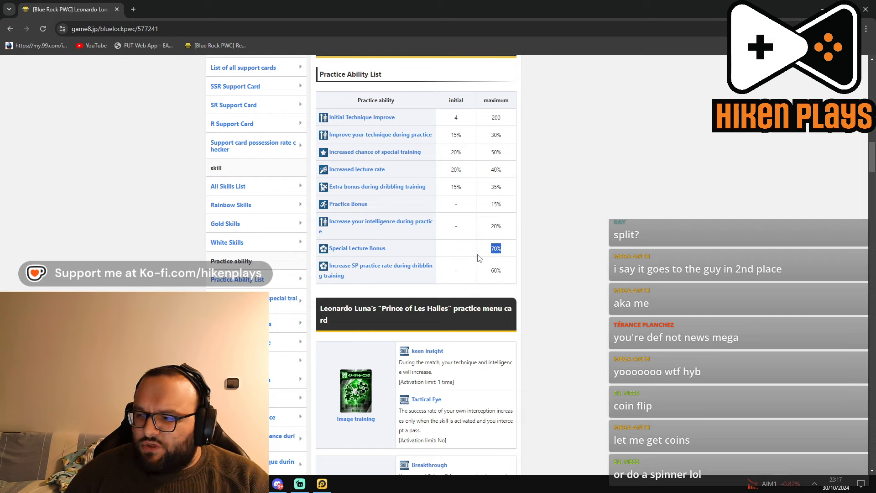
pyautogui.moveTo(504, 267)
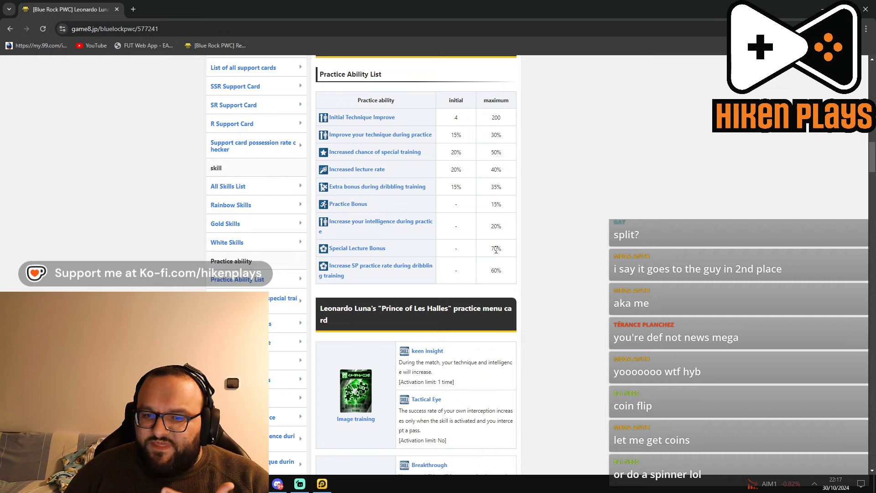
pyautogui.doubleClick(495, 248)
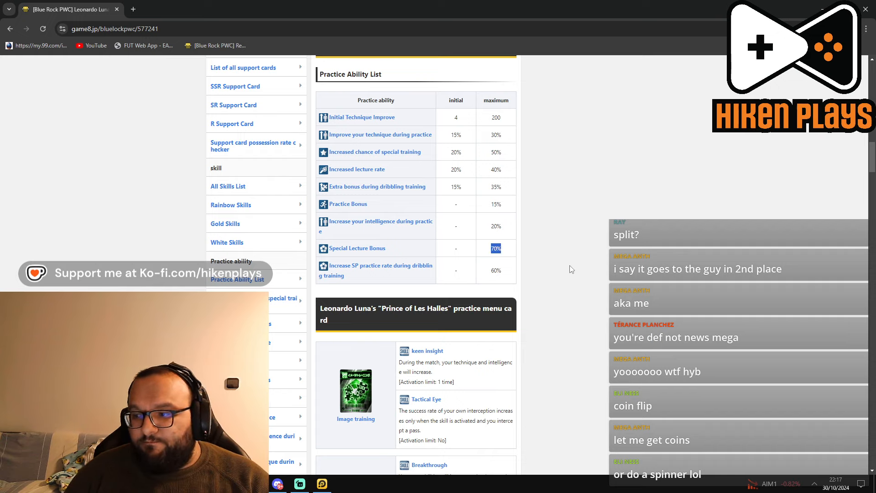
pyautogui.moveTo(567, 280)
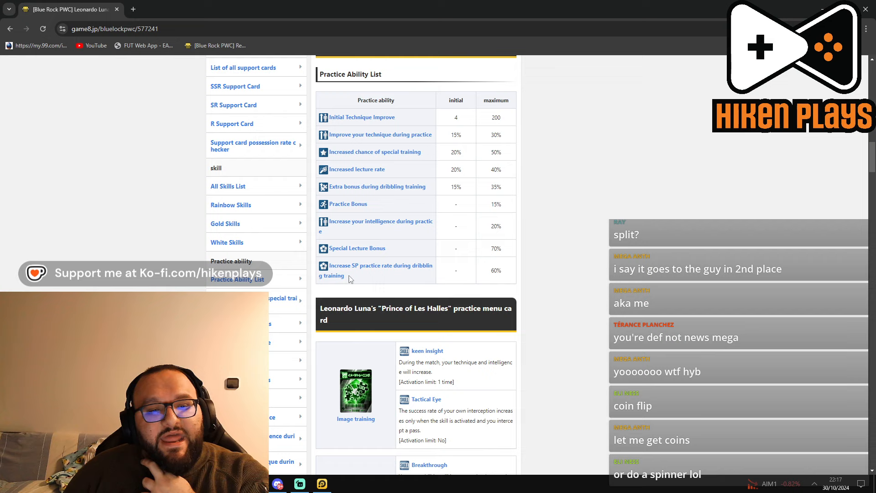
pyautogui.moveTo(505, 280)
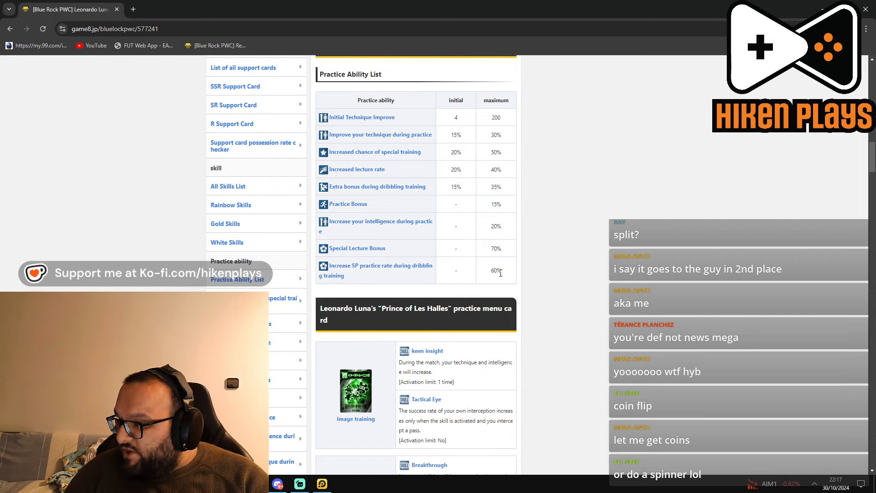
pyautogui.scroll(-3)
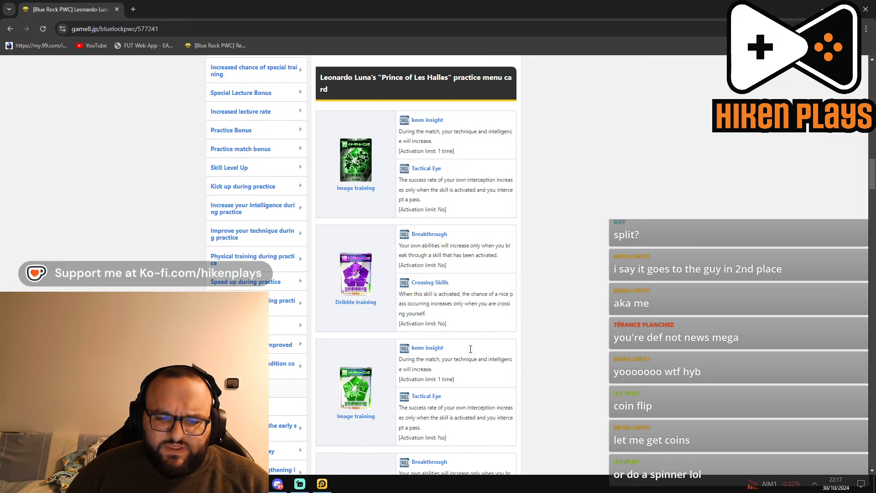
# Step: Scroll around the practice menu cards, reaching the second Image training card with Tactical Eye
pyautogui.scroll(3)
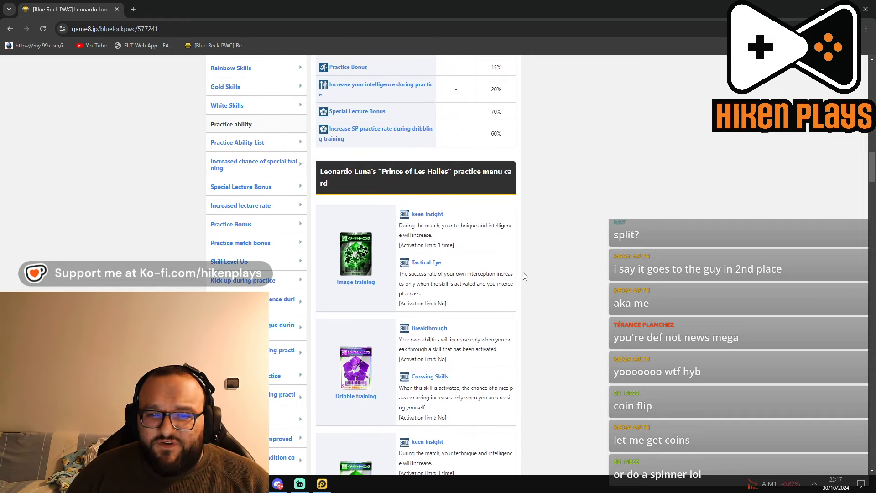
pyautogui.scroll(-3)
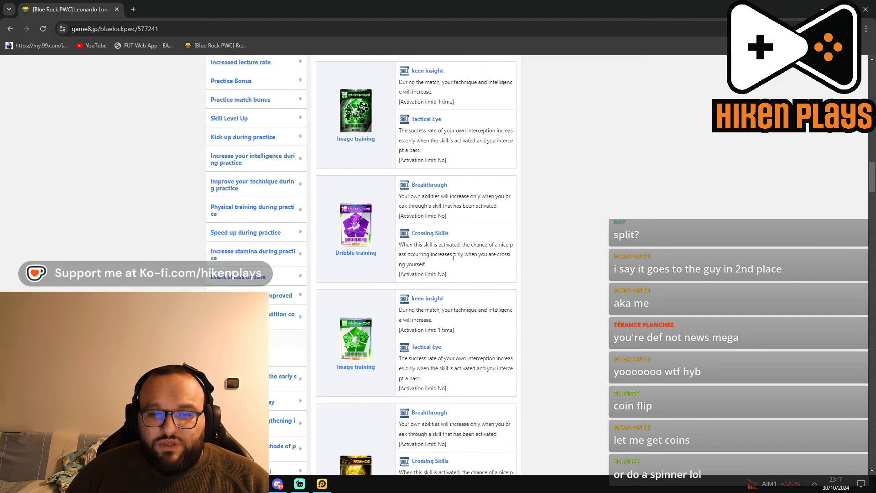
pyautogui.scroll(3)
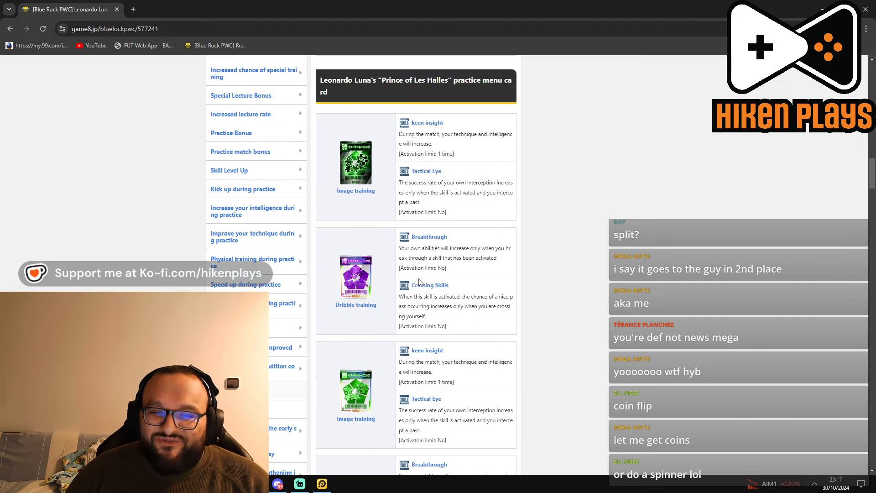
pyautogui.scroll(-3)
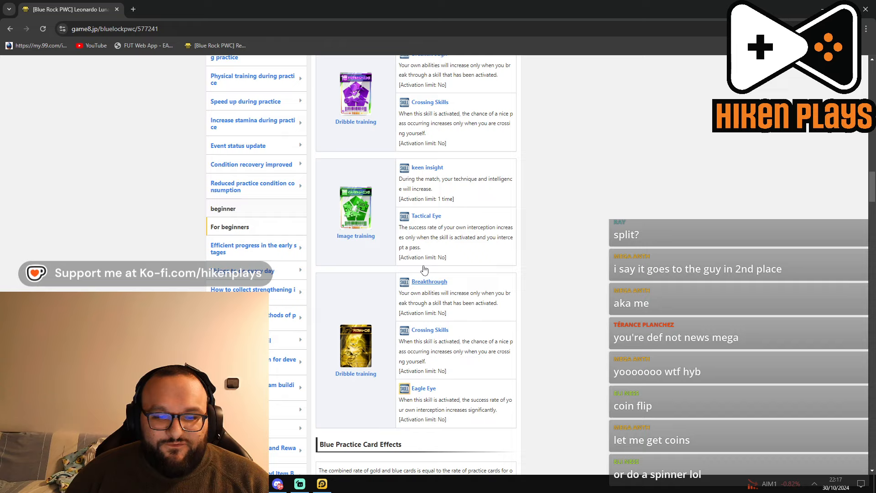
pyautogui.scroll(3)
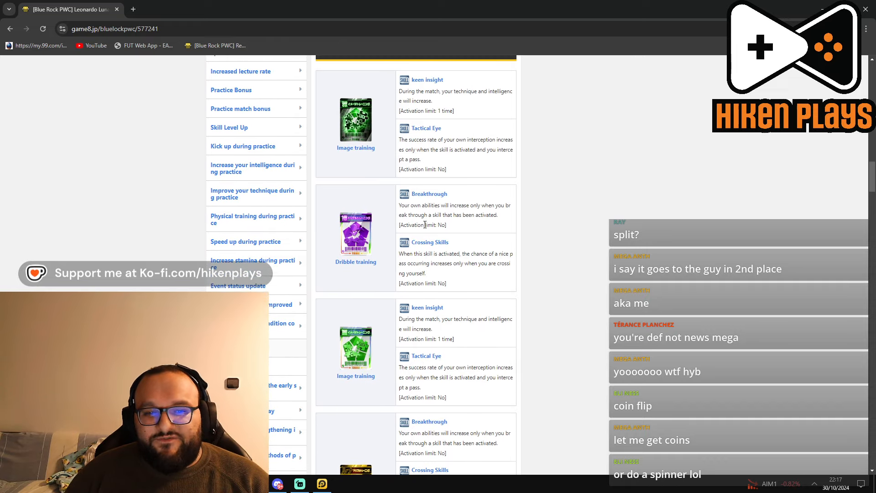
pyautogui.scroll(3)
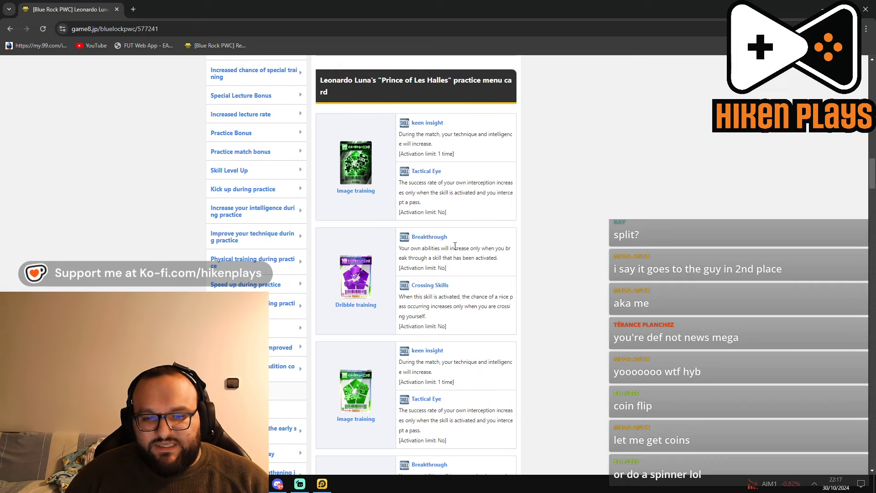
pyautogui.scroll(3)
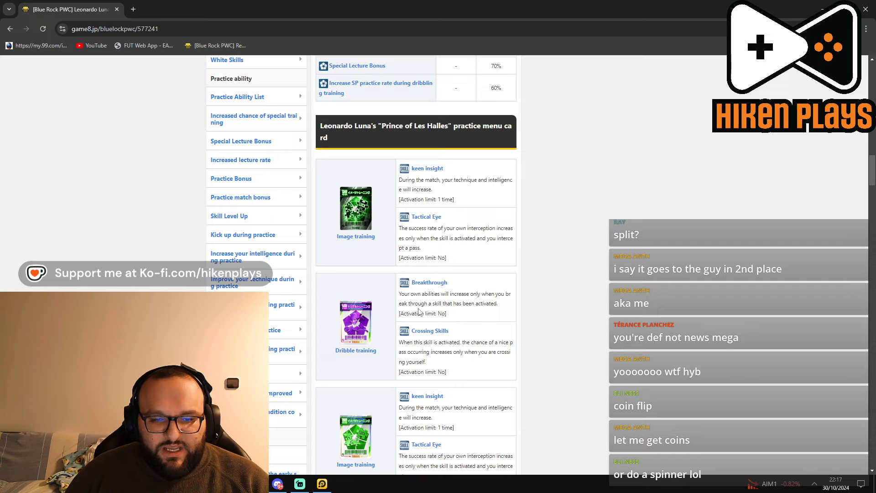
pyautogui.scroll(-3)
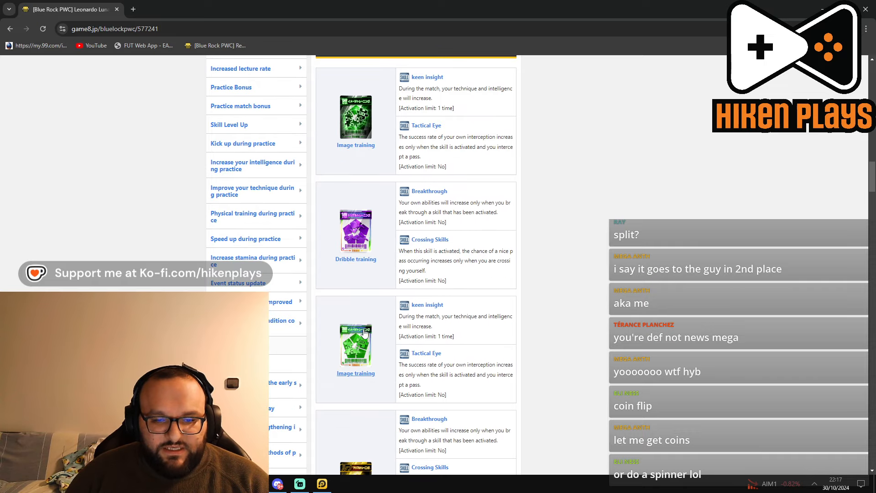
pyautogui.moveTo(349, 352)
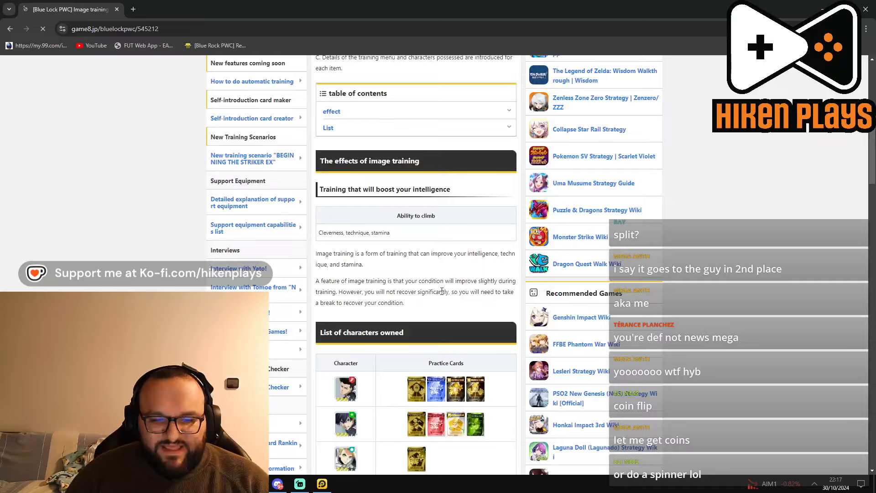
pyautogui.scroll(-3)
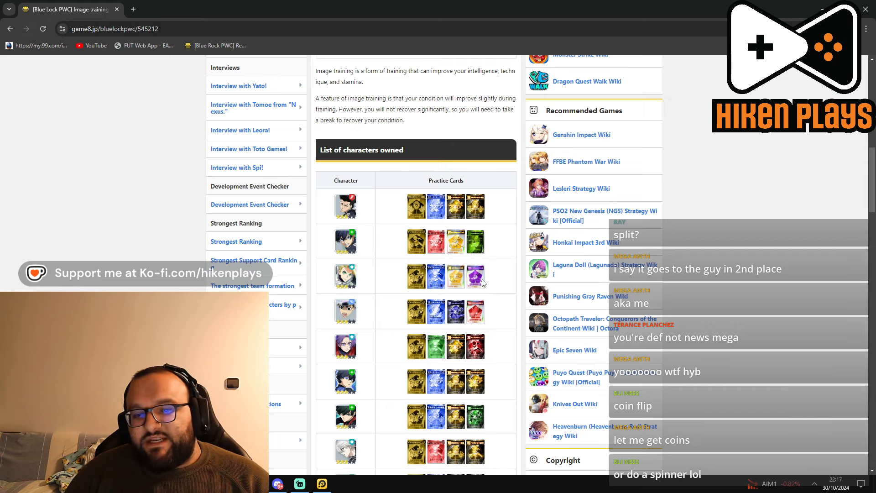
pyautogui.moveTo(411, 280)
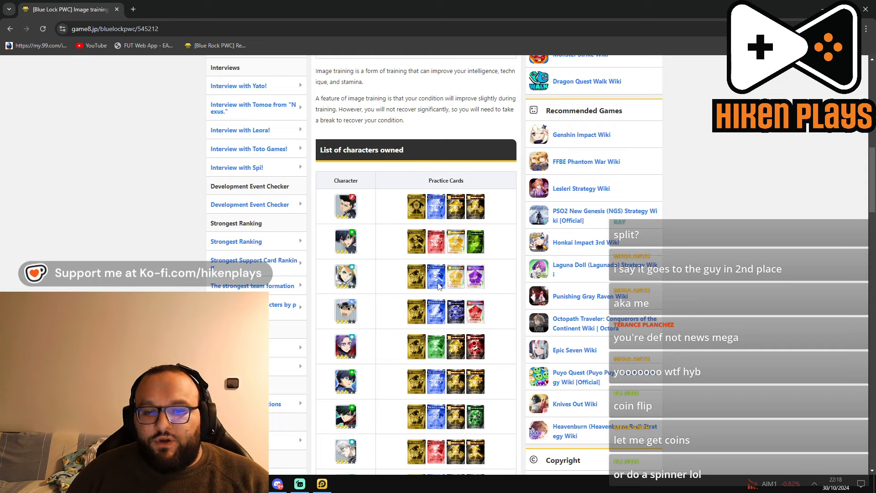
pyautogui.moveTo(459, 289)
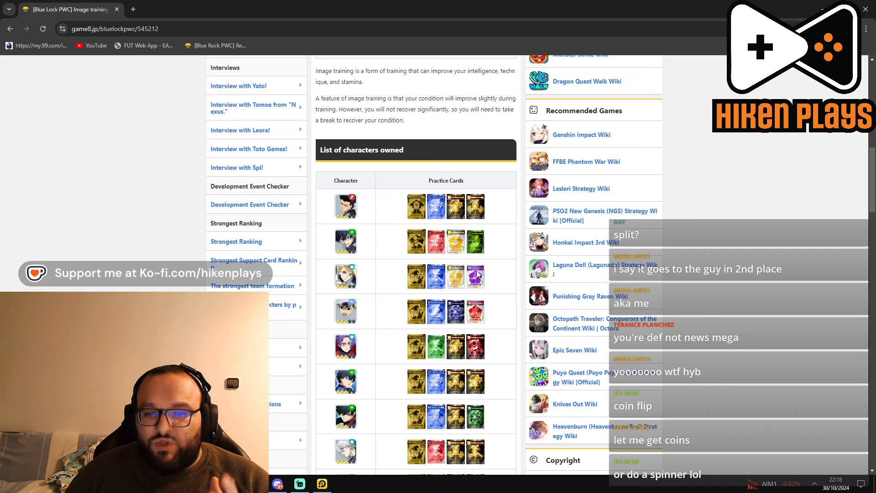
pyautogui.moveTo(377, 222)
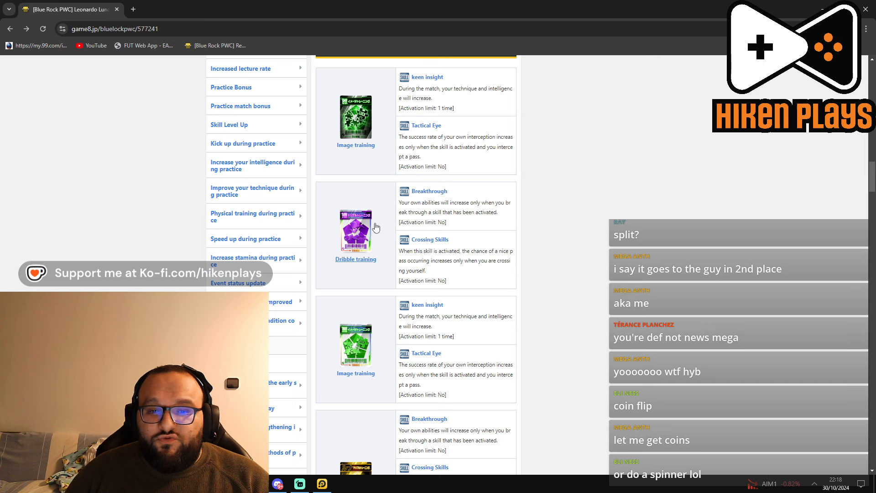
# Step: Scroll through the Blue, Platinum and White-Purple practice card effects toward the development events
pyautogui.scroll(-3)
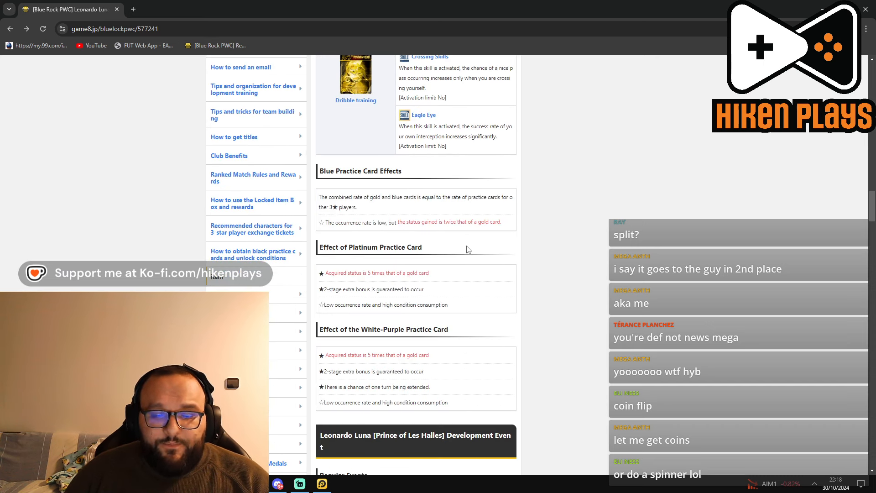
pyautogui.scroll(3)
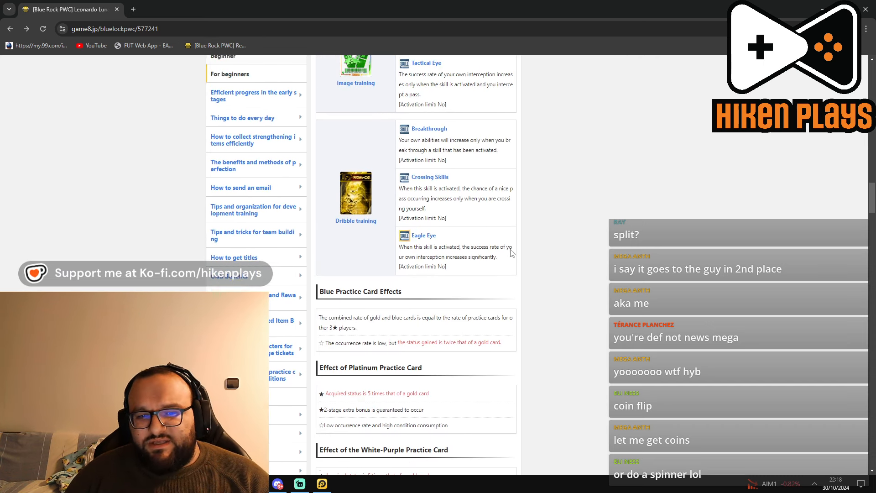
pyautogui.scroll(-3)
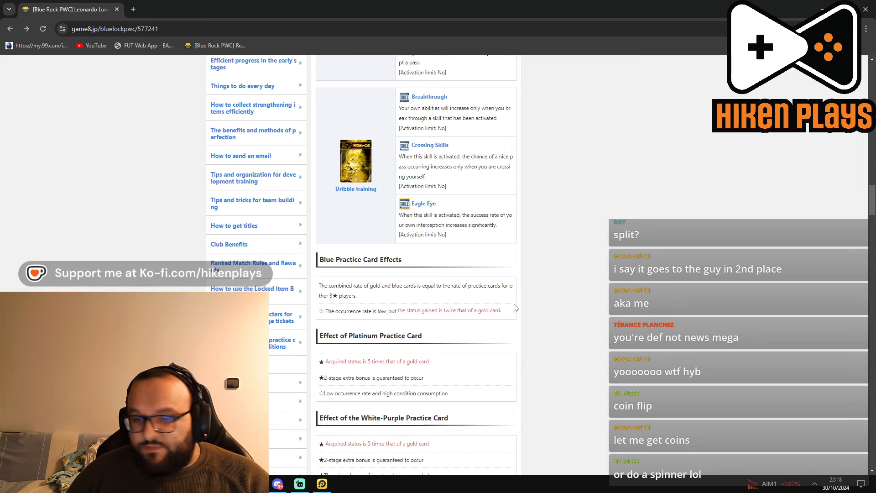
pyautogui.scroll(-3)
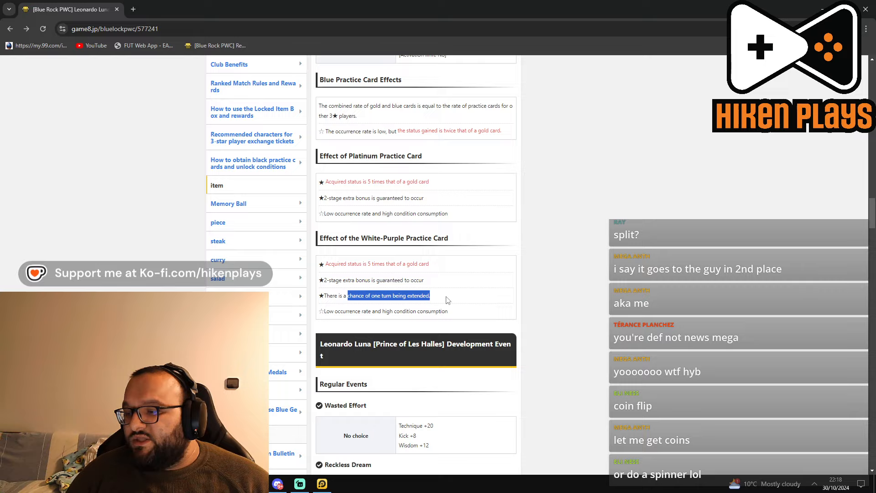
pyautogui.moveTo(495, 305)
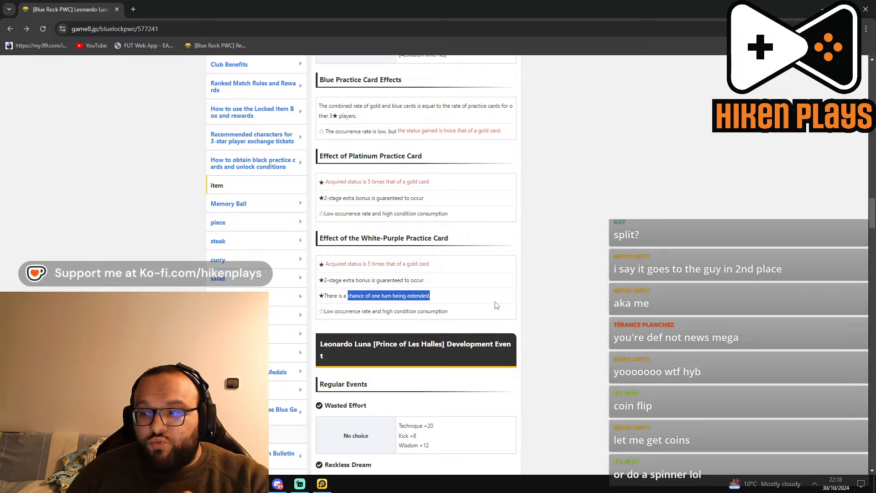
pyautogui.scroll(-3)
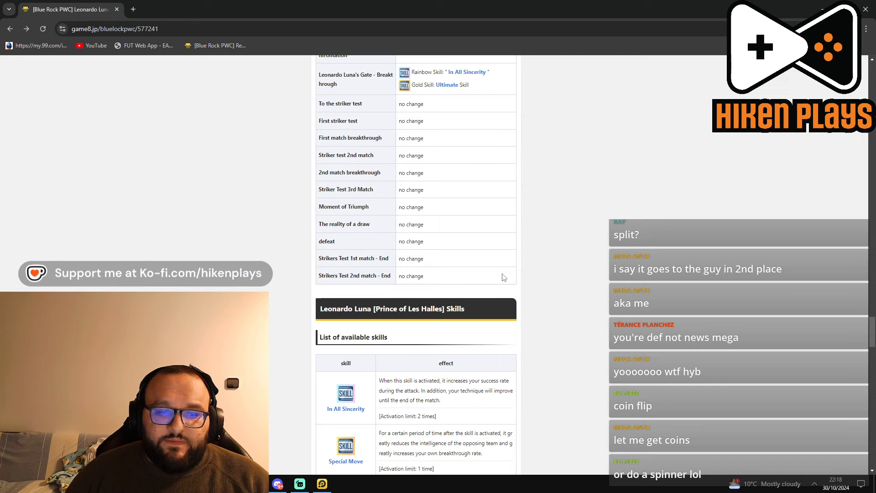
# Step: Scroll to the available skills list, from In All Sincerity through Breakthrough
pyautogui.scroll(-3)
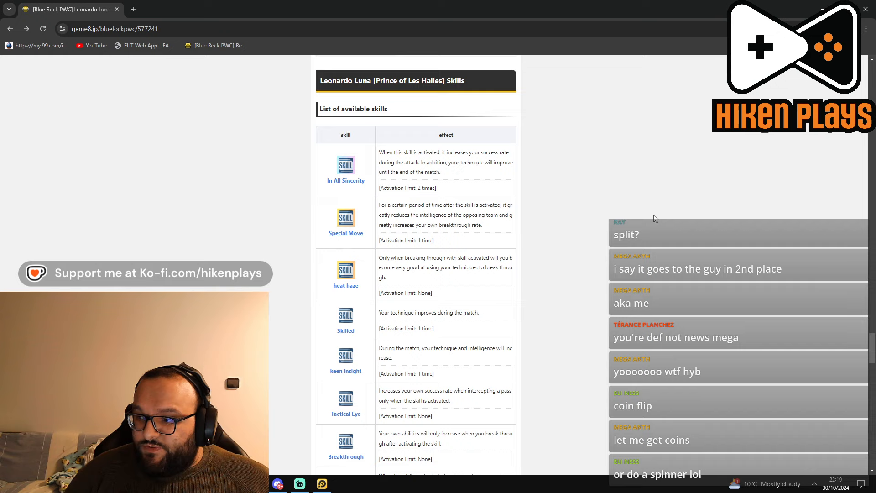
pyautogui.moveTo(644, 193)
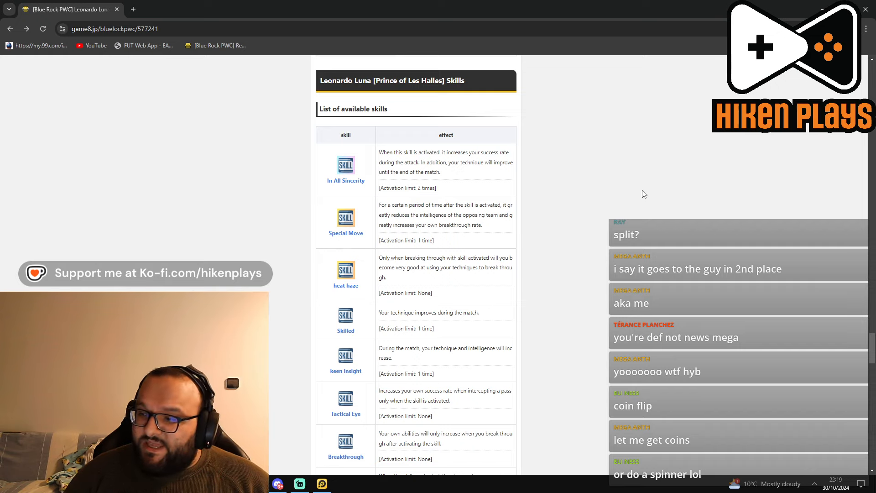
pyautogui.moveTo(535, 240)
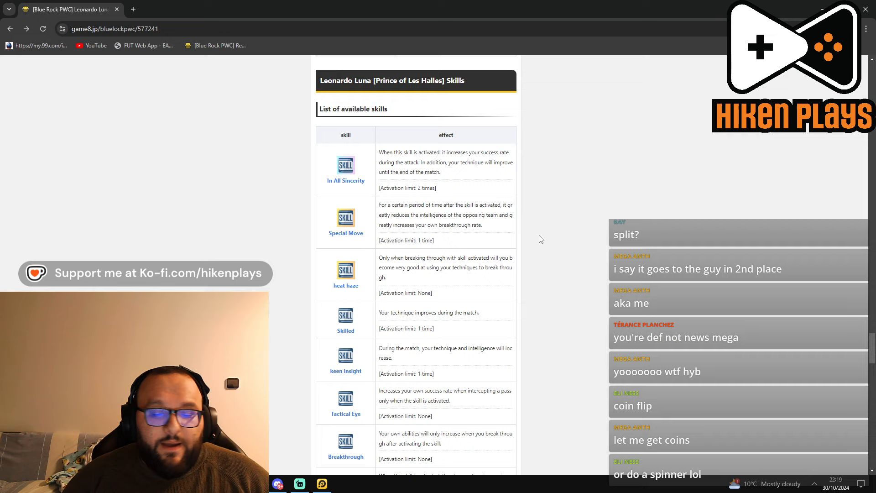
pyautogui.moveTo(488, 226)
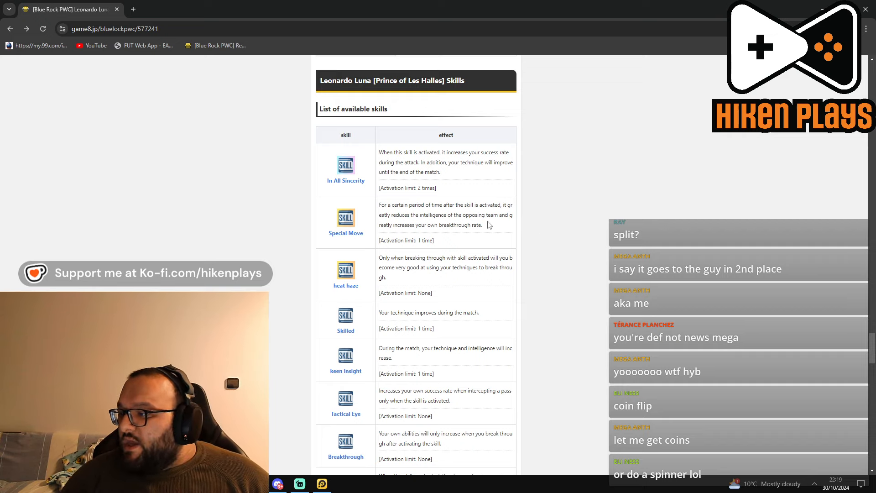
# Step: Scroll down to the Skill Connect System table, then back up to the Evaluation and Base Stats
pyautogui.scroll(-3)
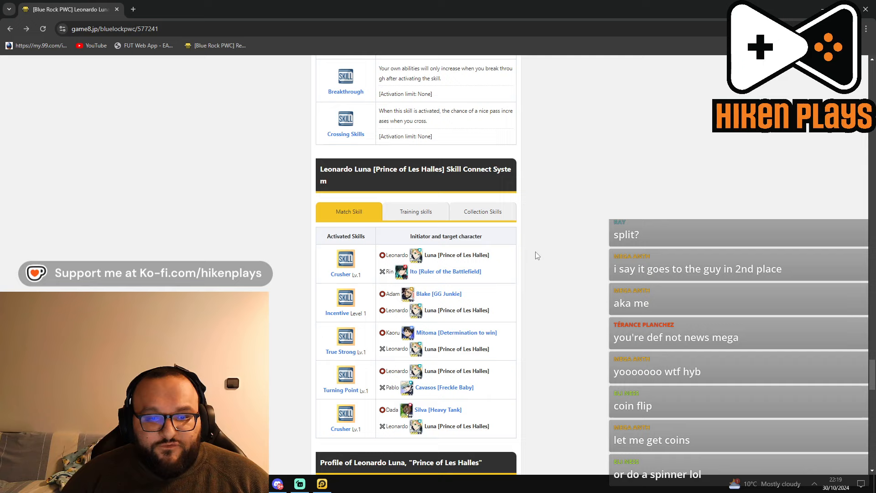
pyautogui.scroll(-3)
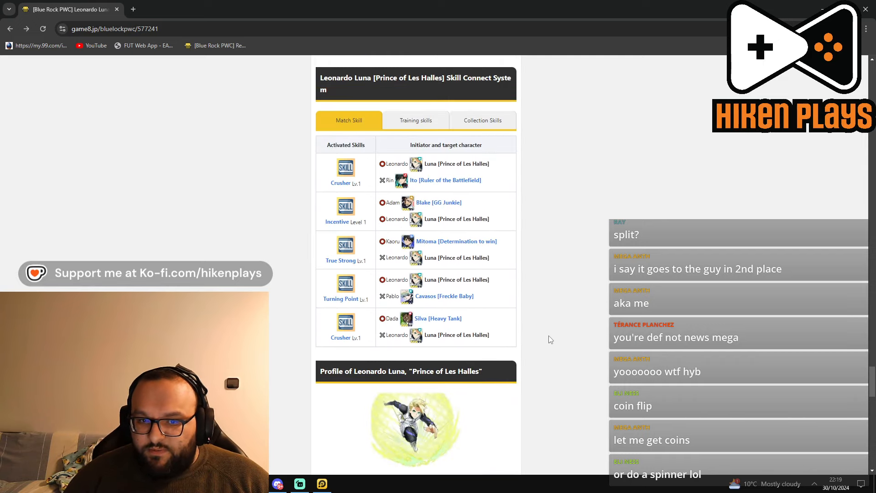
pyautogui.moveTo(529, 312)
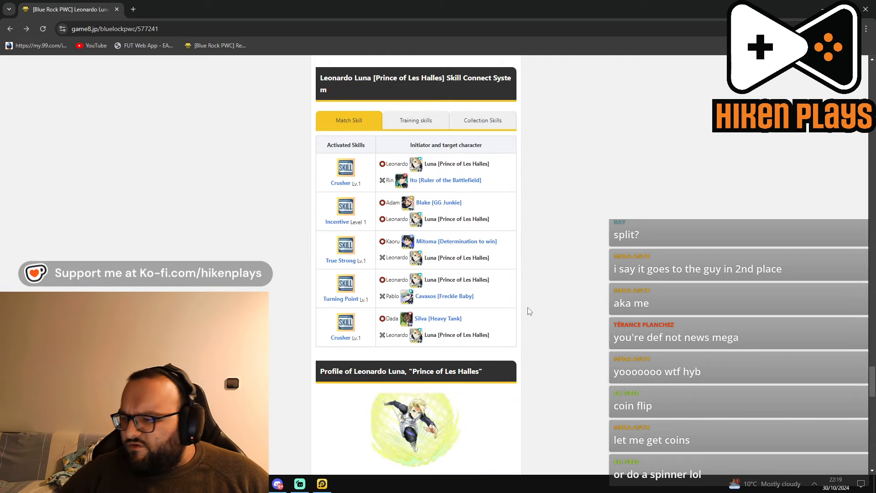
pyautogui.scroll(-3)
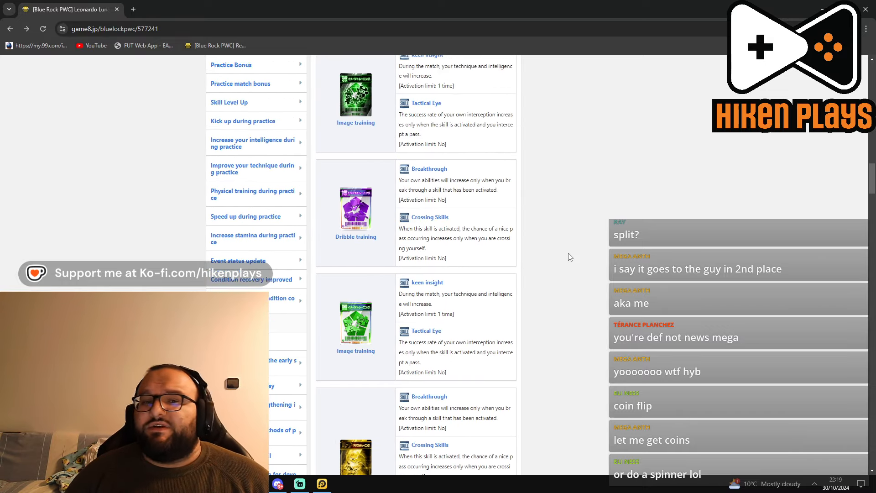
pyautogui.scroll(3)
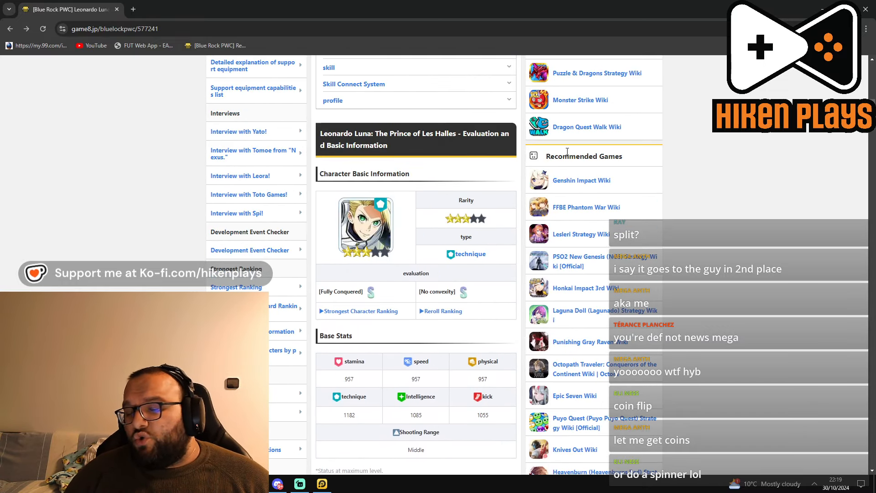